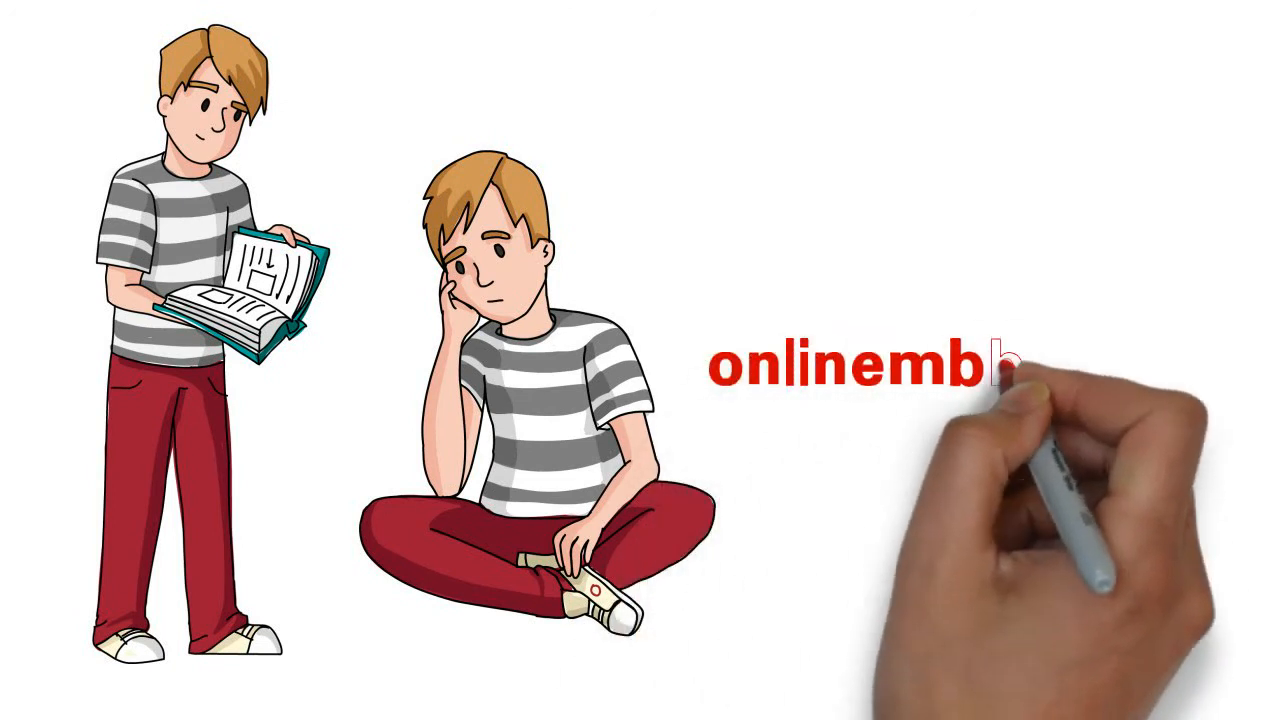
type("bs.com")
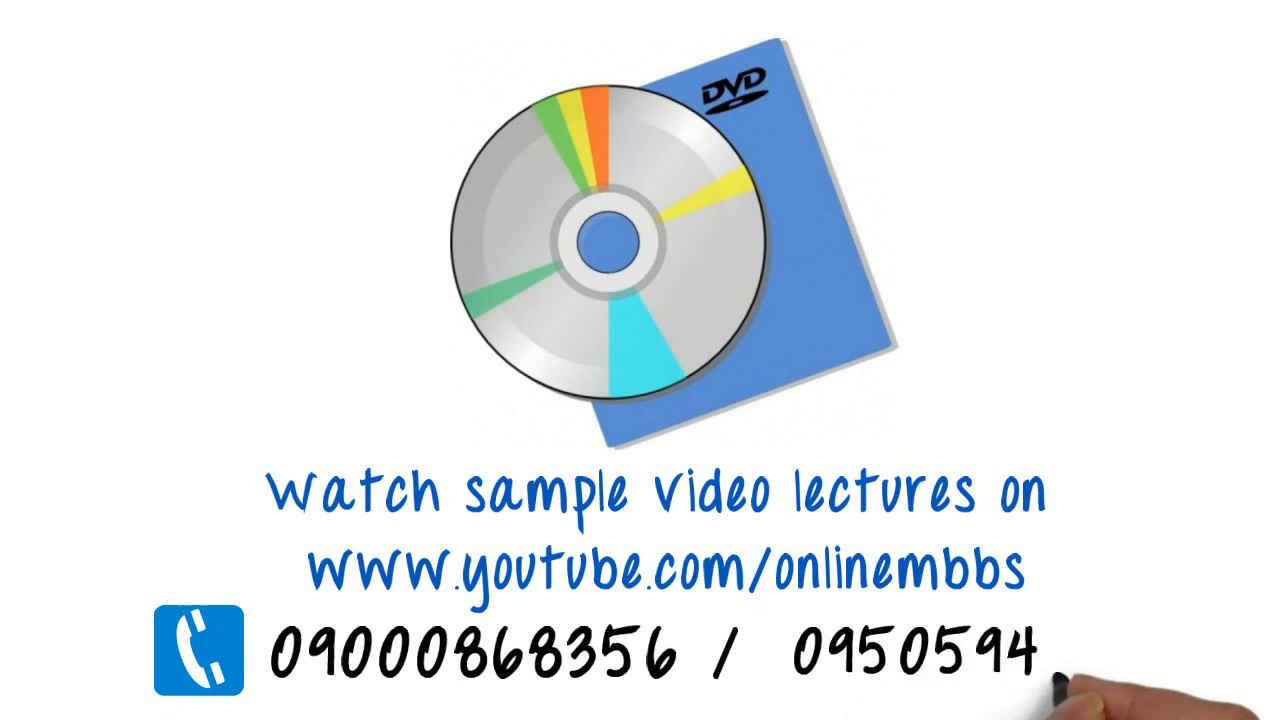
type("8391")
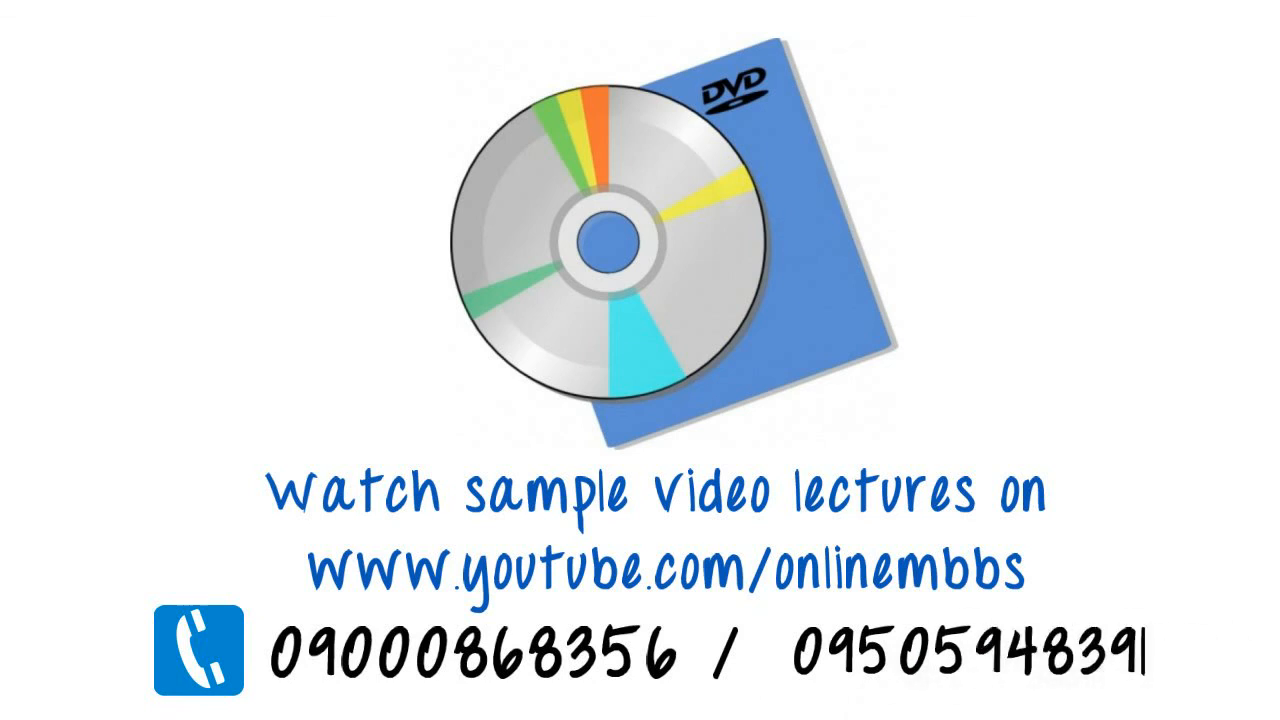